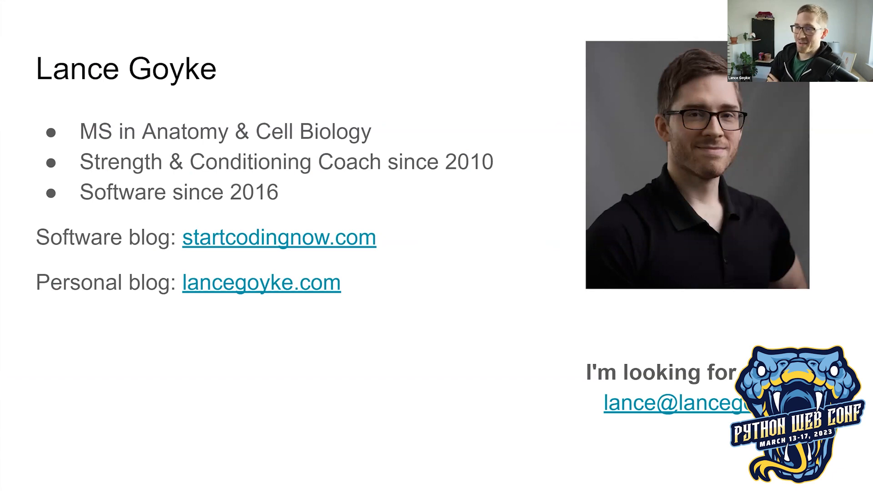
pyautogui.moveTo(496, 225)
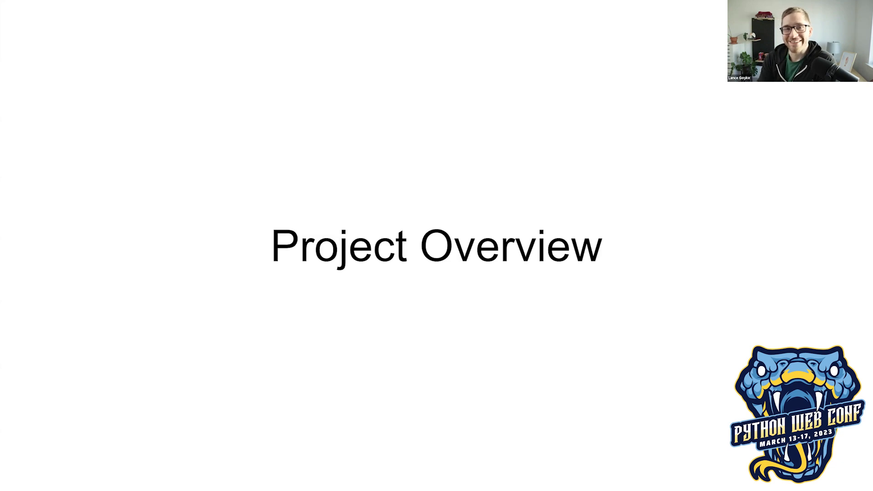
pyautogui.press('Right')
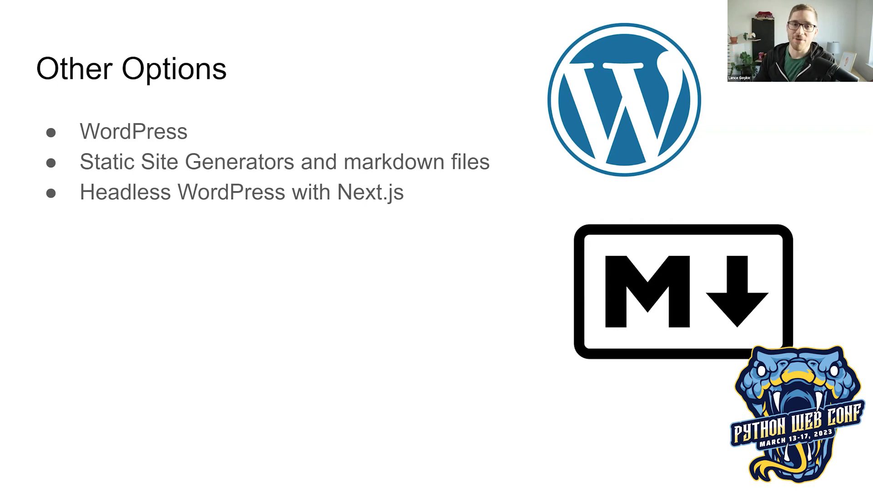
pyautogui.press('Right')
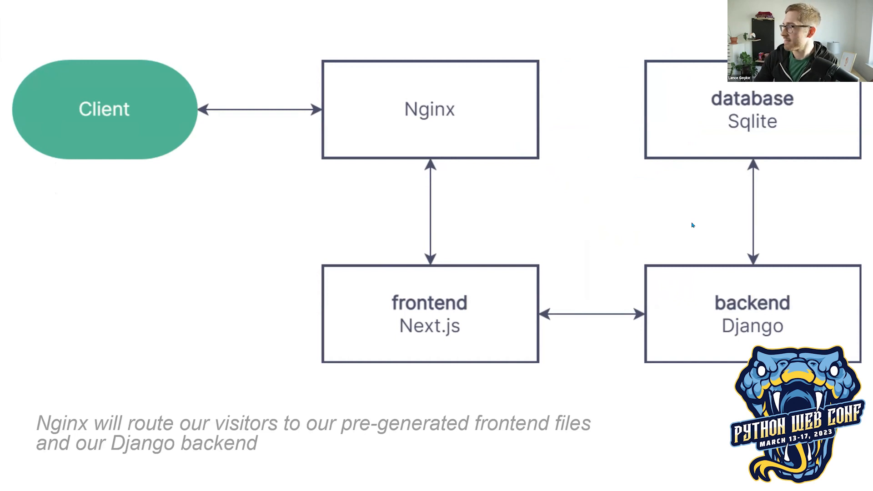
pyautogui.press('Right')
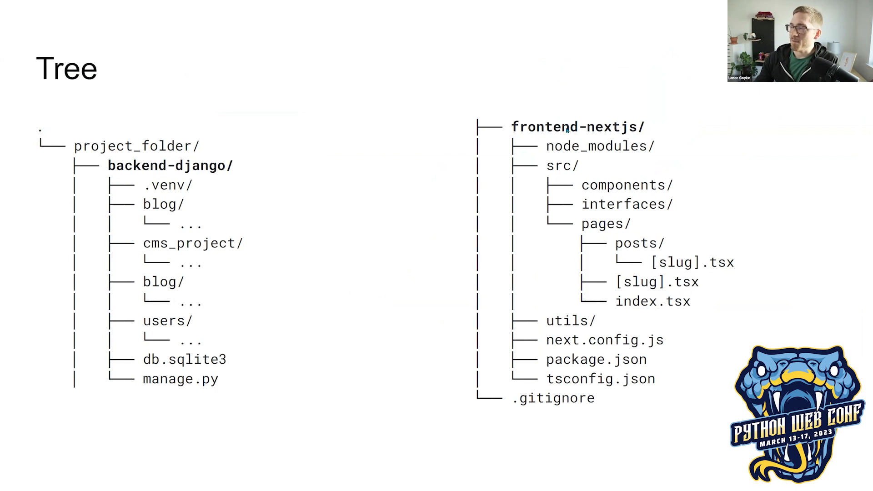
pyautogui.moveTo(535, 133)
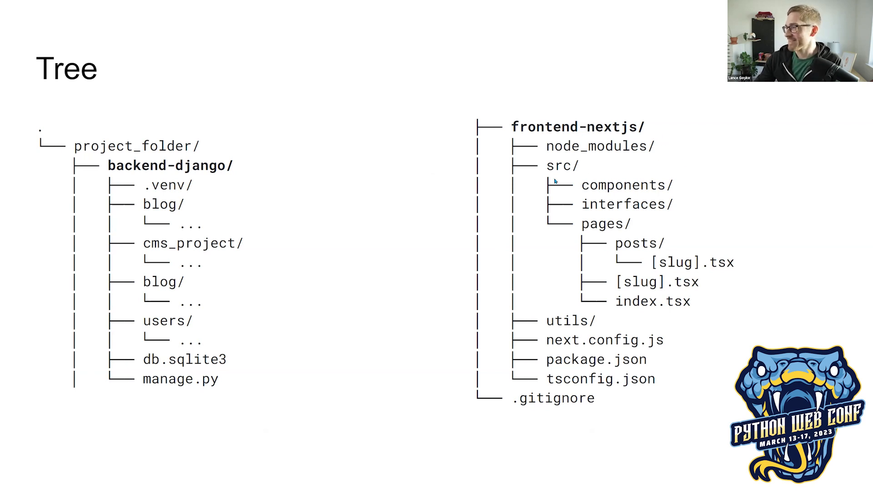
pyautogui.moveTo(624, 229)
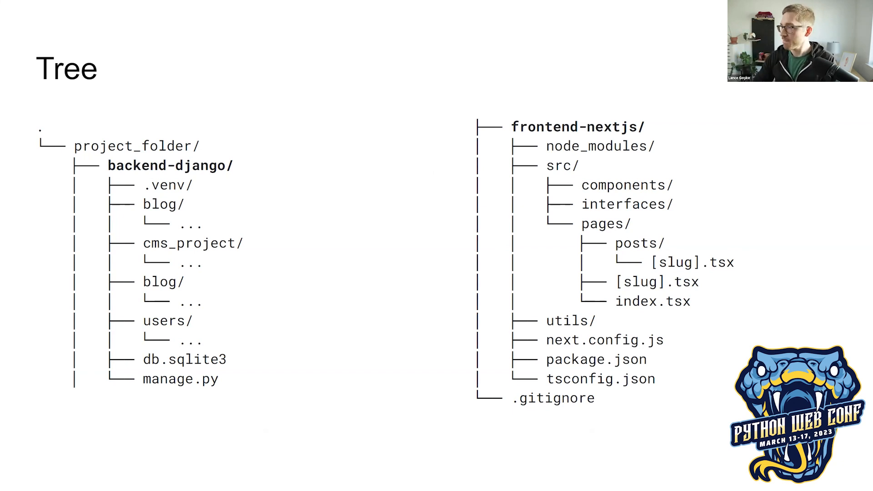
pyautogui.press('Right')
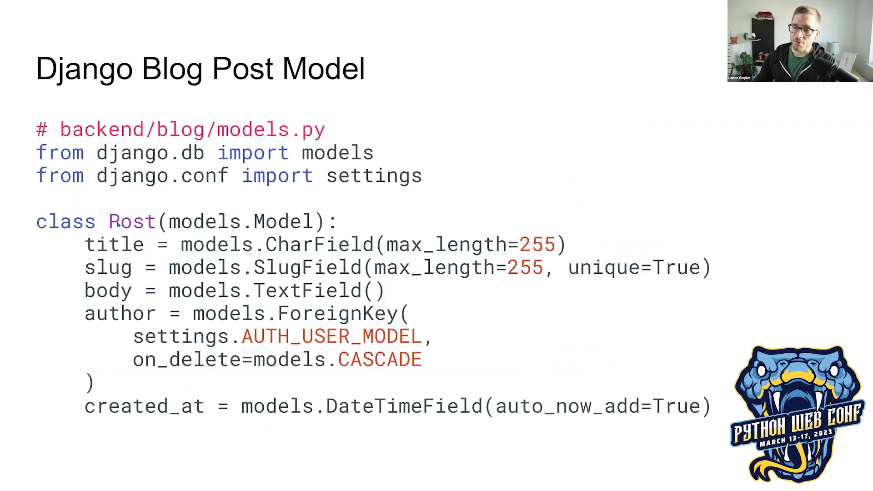
pyautogui.moveTo(167, 222)
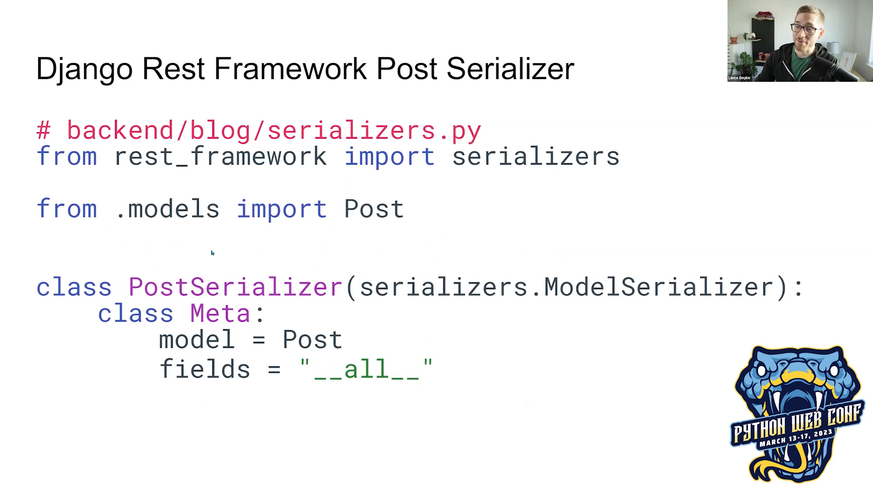
pyautogui.moveTo(298, 302)
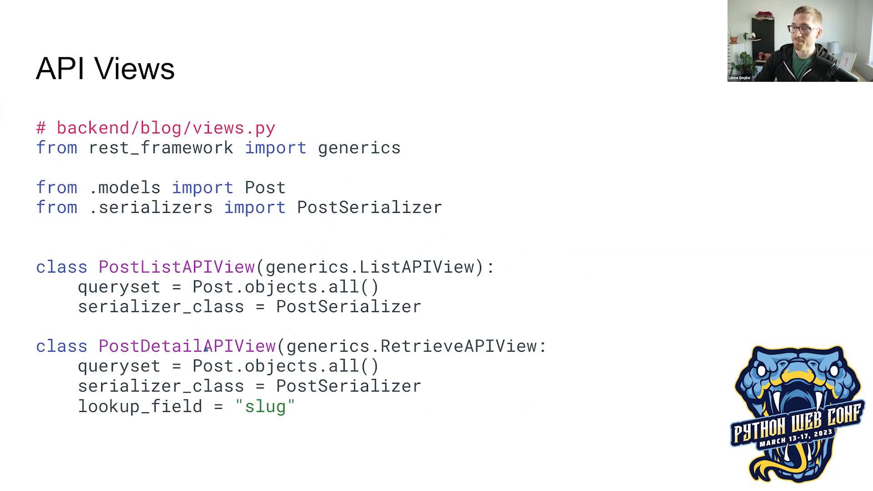
pyautogui.press('Right')
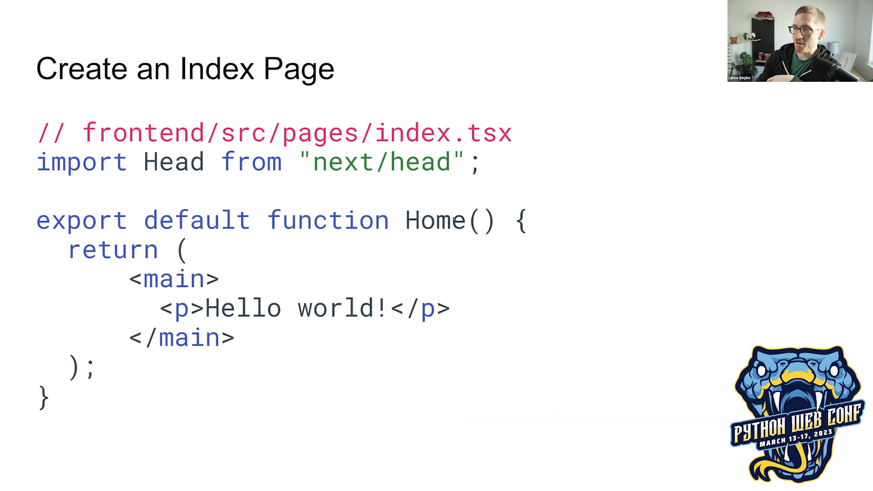
pyautogui.moveTo(259, 347)
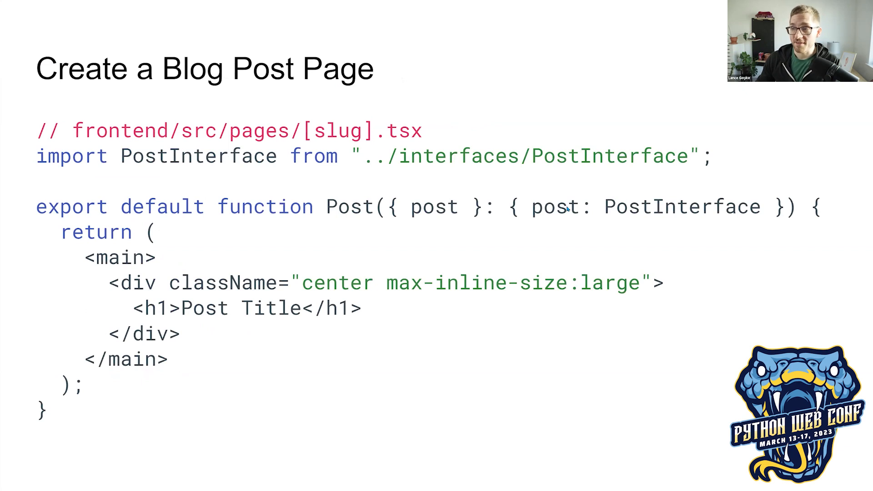
pyautogui.moveTo(159, 312)
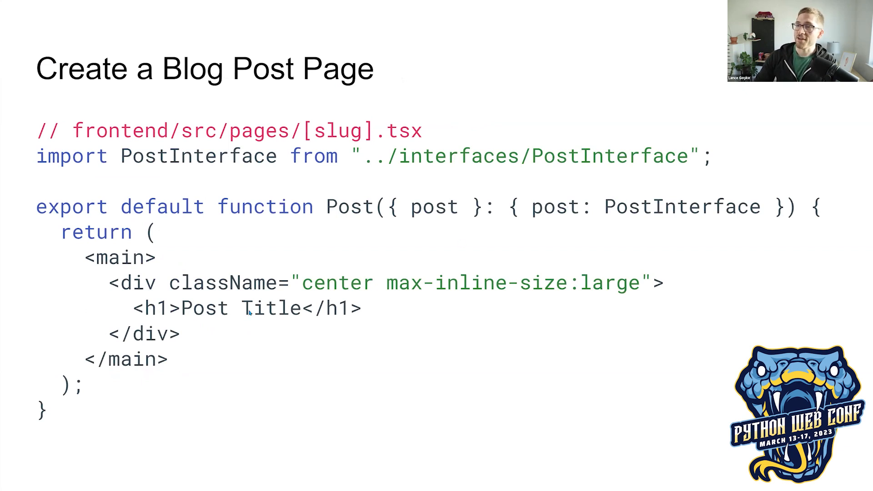
pyautogui.press('Right')
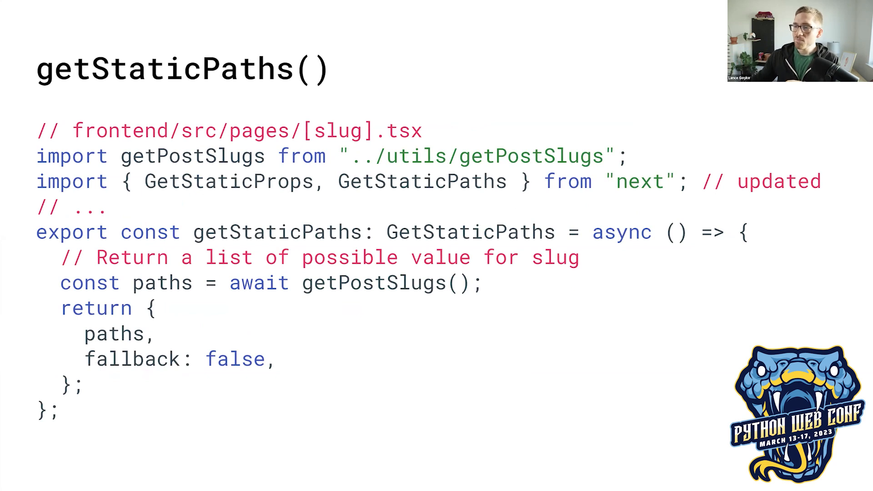
pyautogui.moveTo(344, 288)
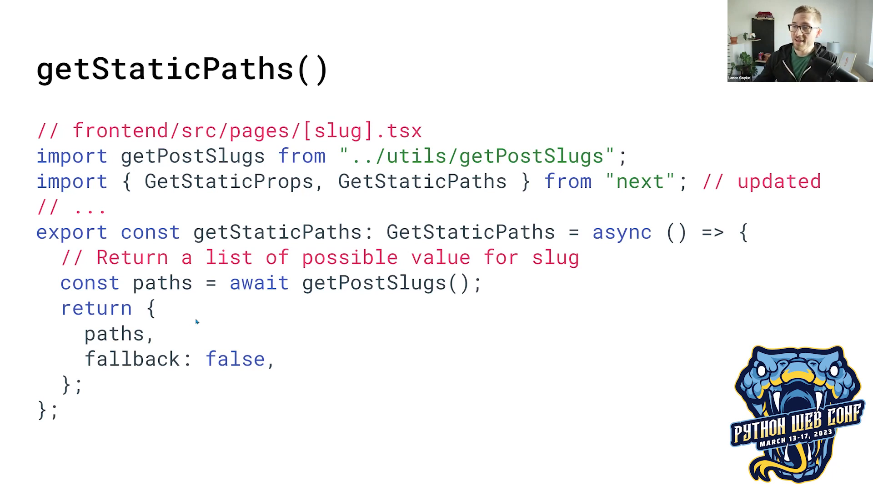
pyautogui.moveTo(264, 267)
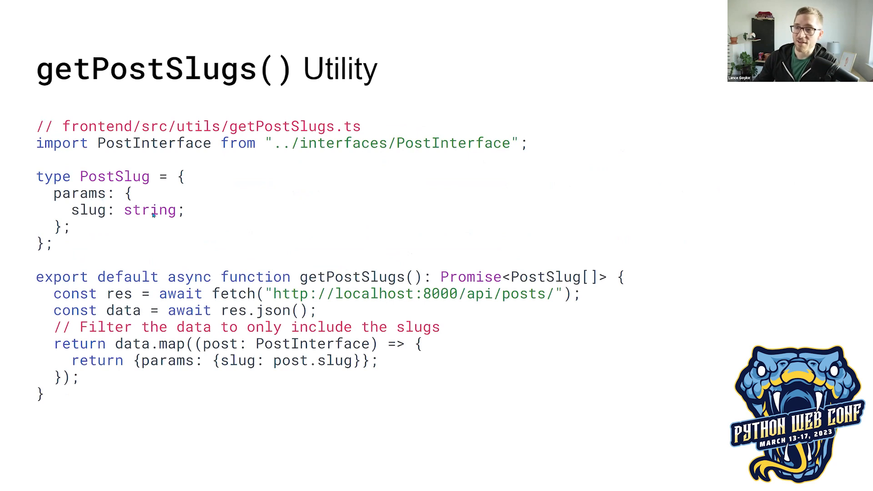
pyautogui.moveTo(124, 370)
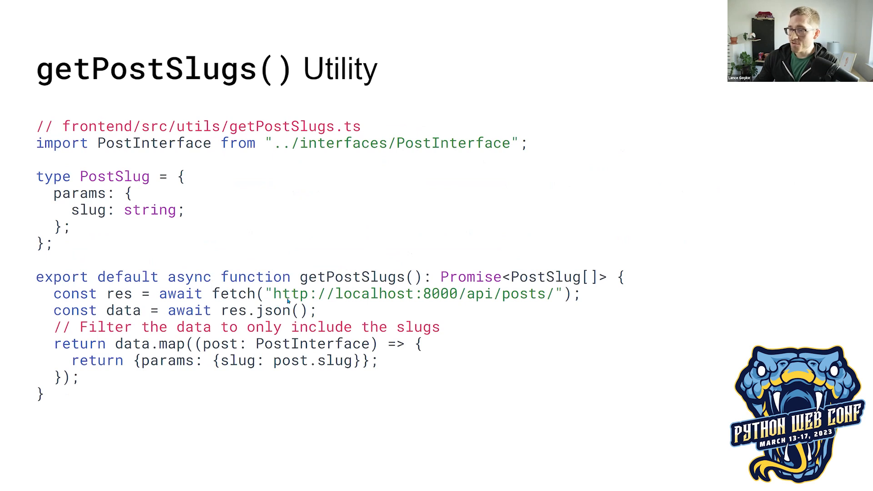
pyautogui.moveTo(542, 301)
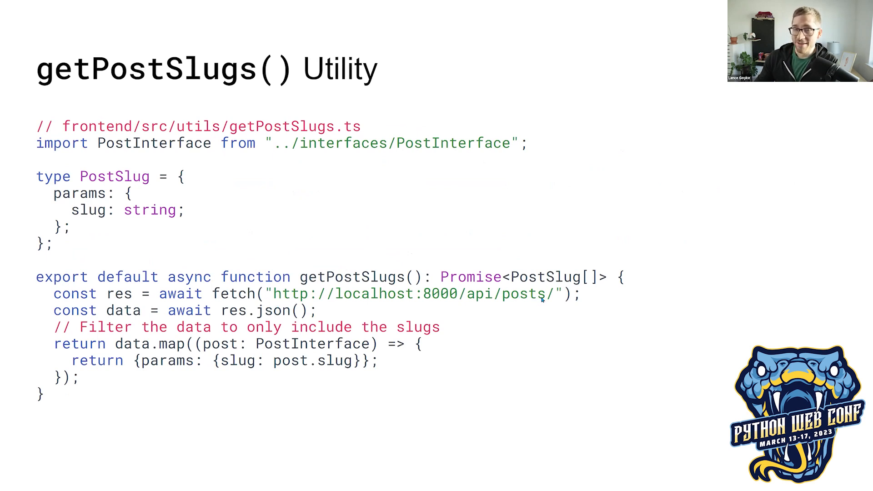
pyautogui.moveTo(543, 301)
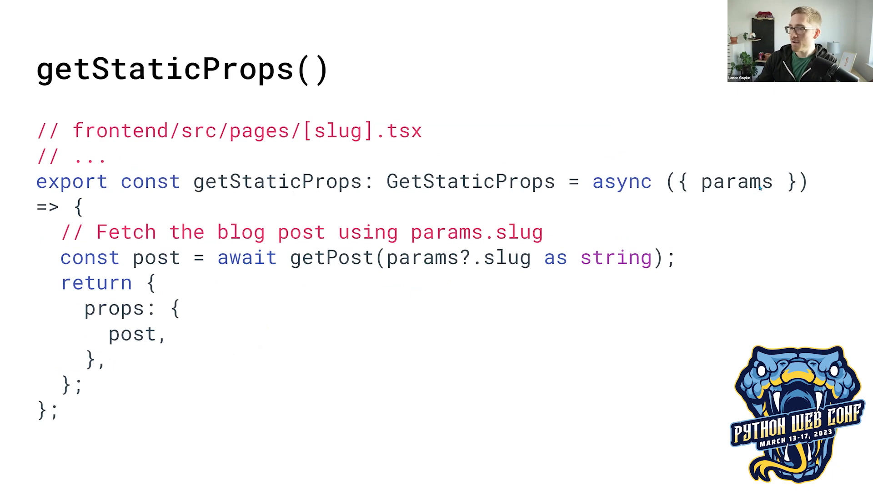
pyautogui.moveTo(503, 256)
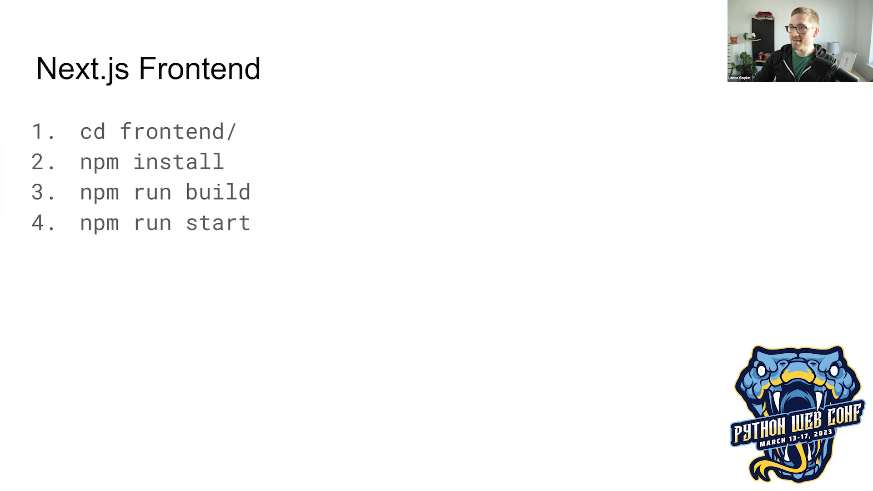
pyautogui.press('Right')
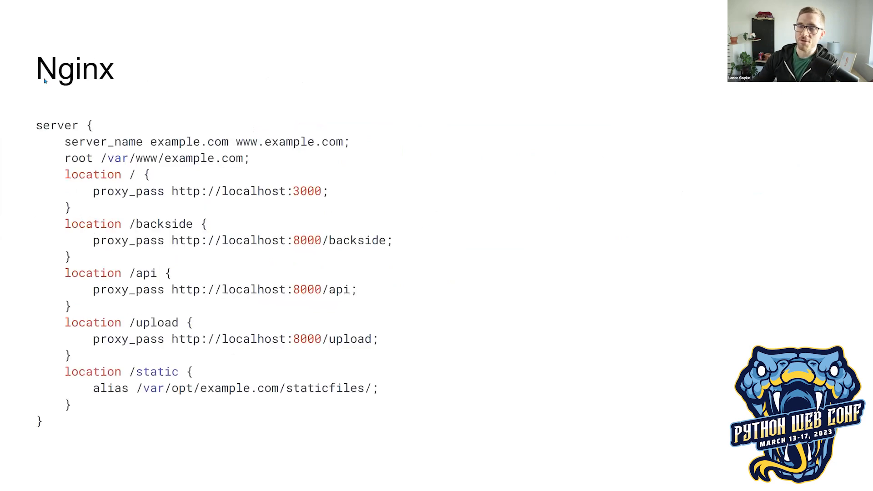